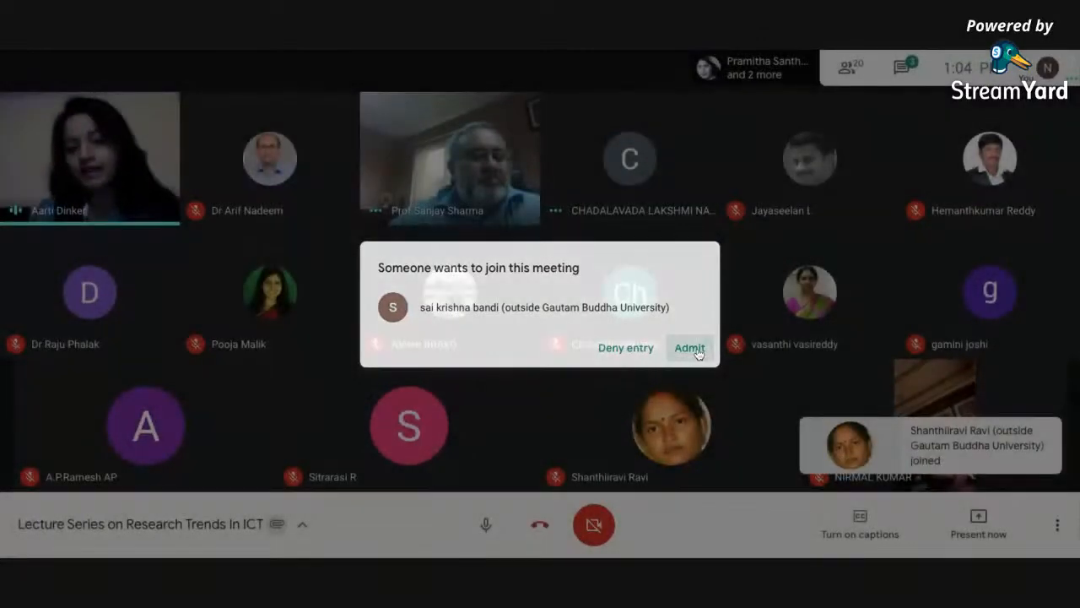
- Admit five successive outside join requests into the meeting as they arrive
{"action": "left_click", "coordinate": [689, 348]}
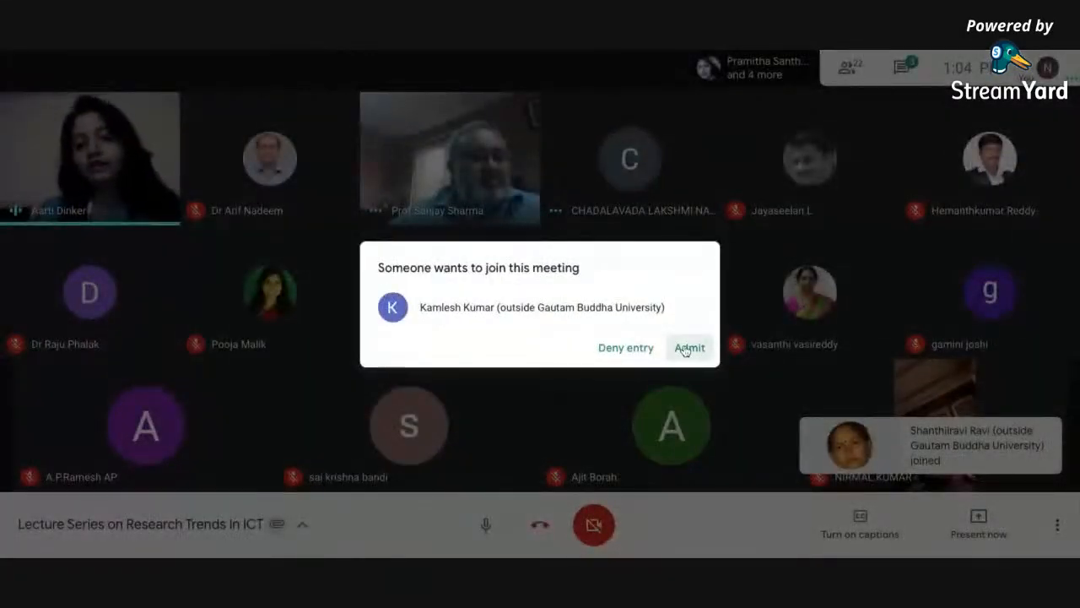
{"action": "left_click", "coordinate": [688, 348]}
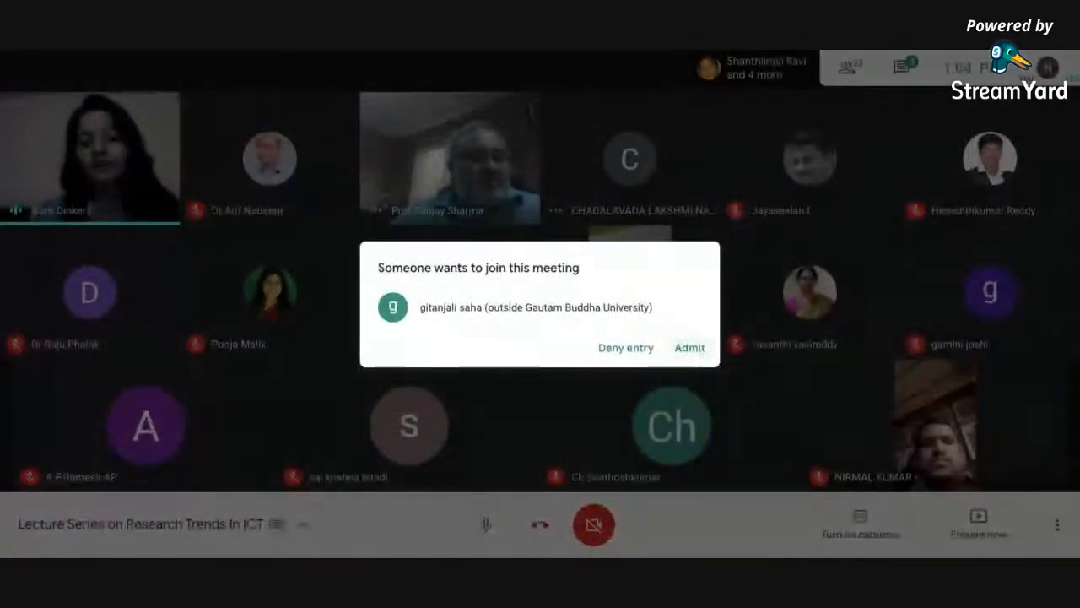
{"action": "left_click", "coordinate": [688, 348]}
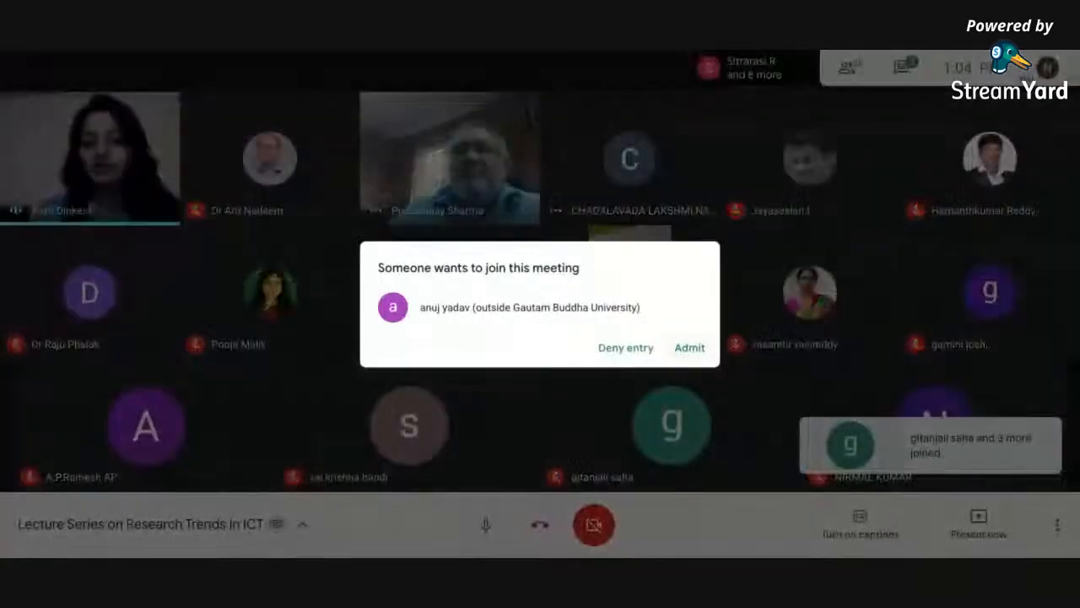
{"action": "left_click", "coordinate": [689, 348]}
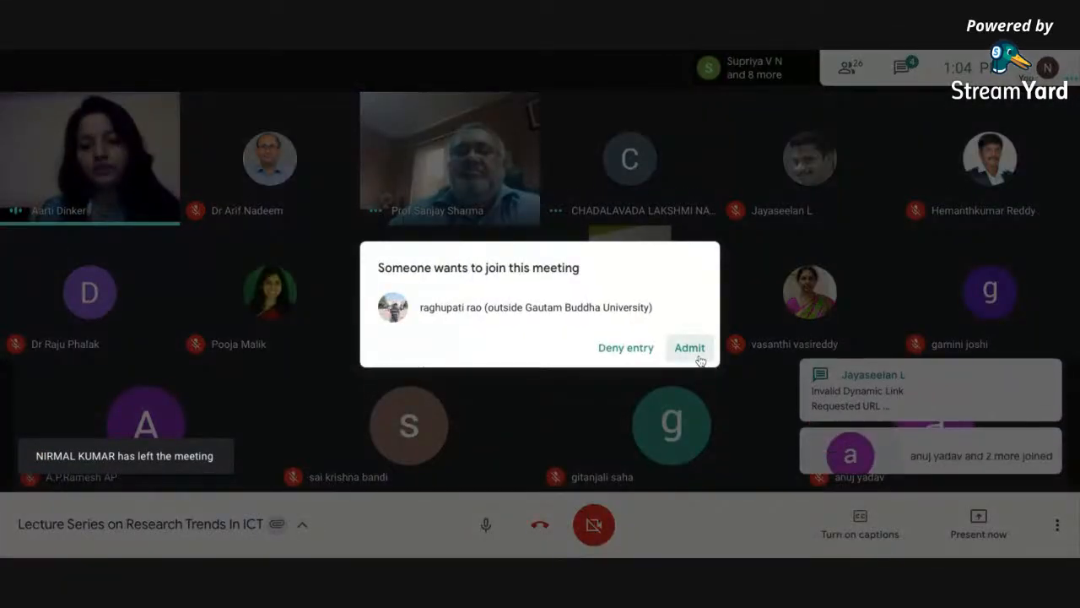
{"action": "left_click", "coordinate": [689, 347]}
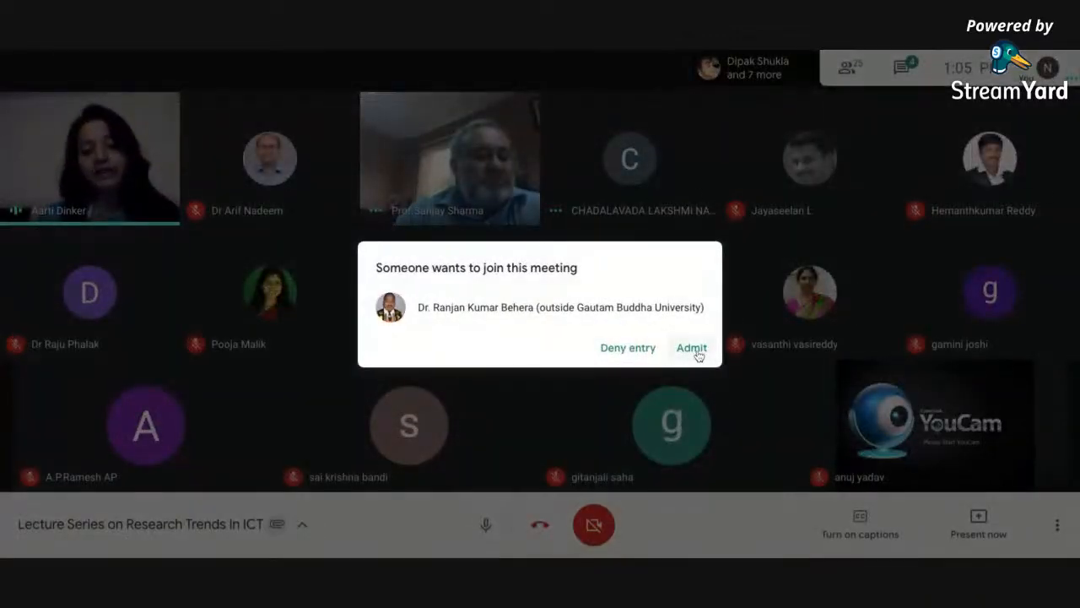
- Admit the next waiting attendee and toggle the host microphone
{"action": "left_click", "coordinate": [690, 347]}
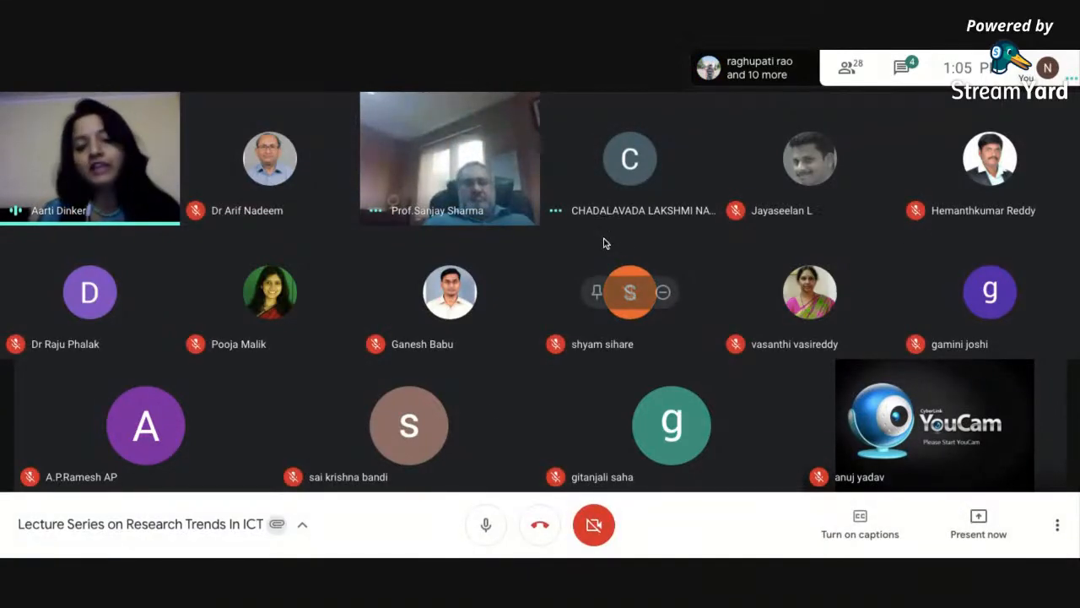
{"action": "left_click", "coordinate": [486, 523]}
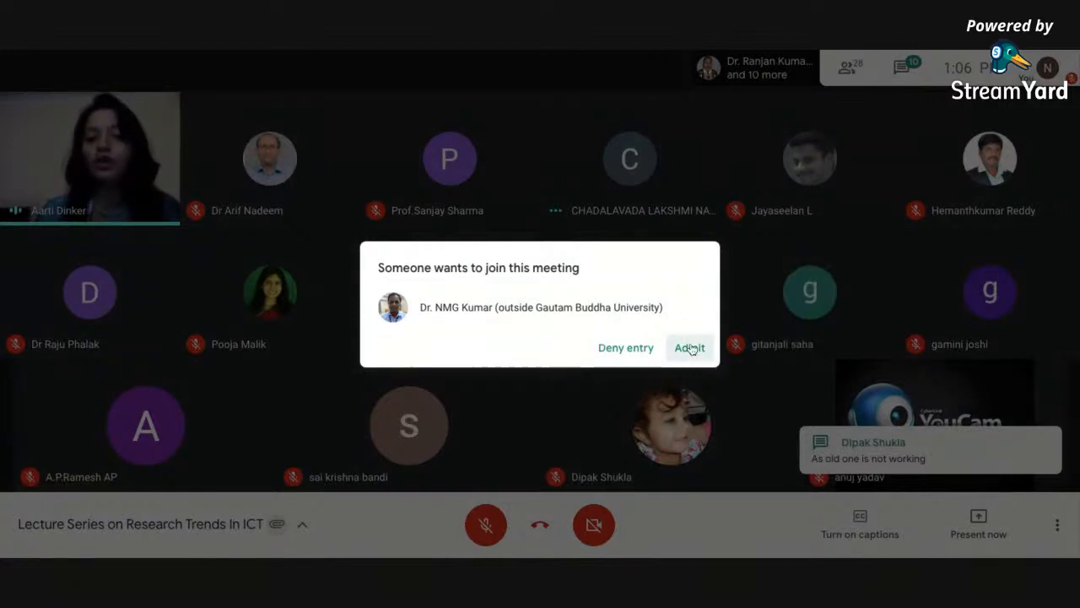
- Admit the last waiting attendee so the full participant grid returns
{"action": "left_click", "coordinate": [689, 348]}
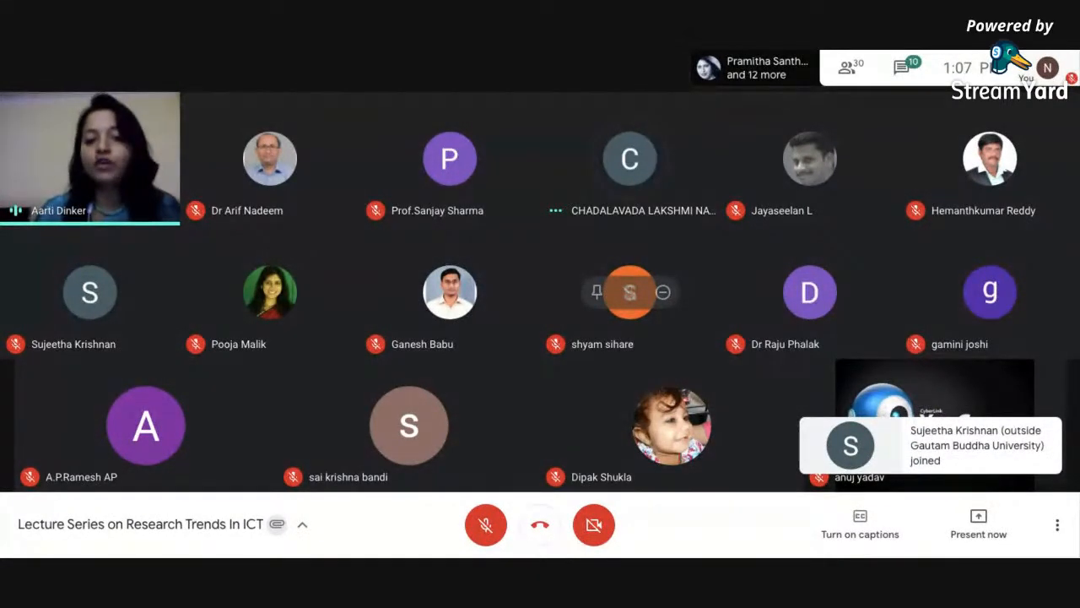
- Toggle the host camera and leave it turned off
{"action": "left_click", "coordinate": [595, 523]}
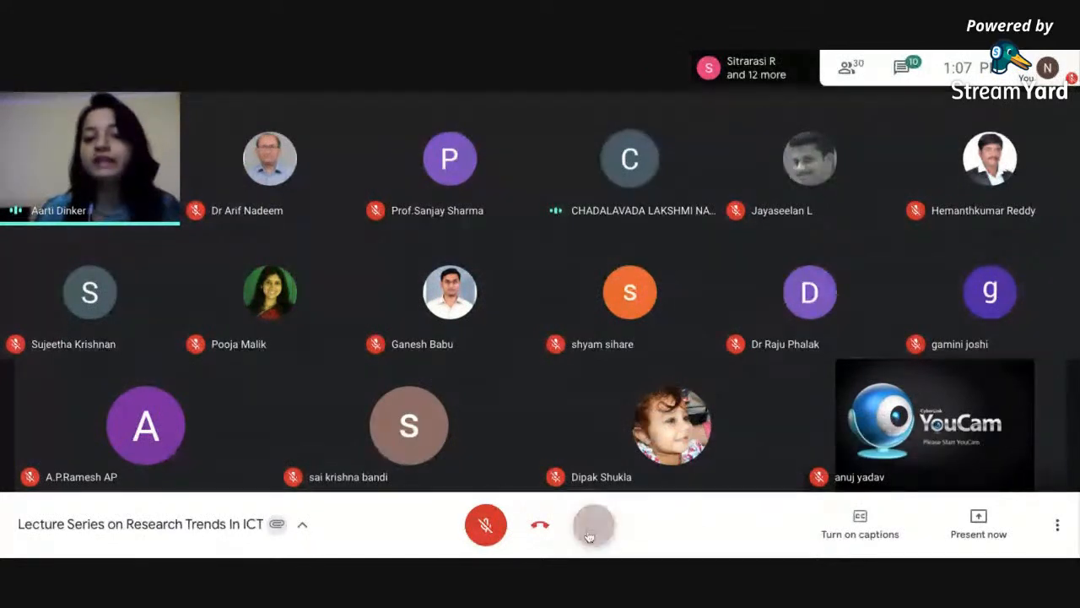
{"action": "left_click", "coordinate": [595, 523]}
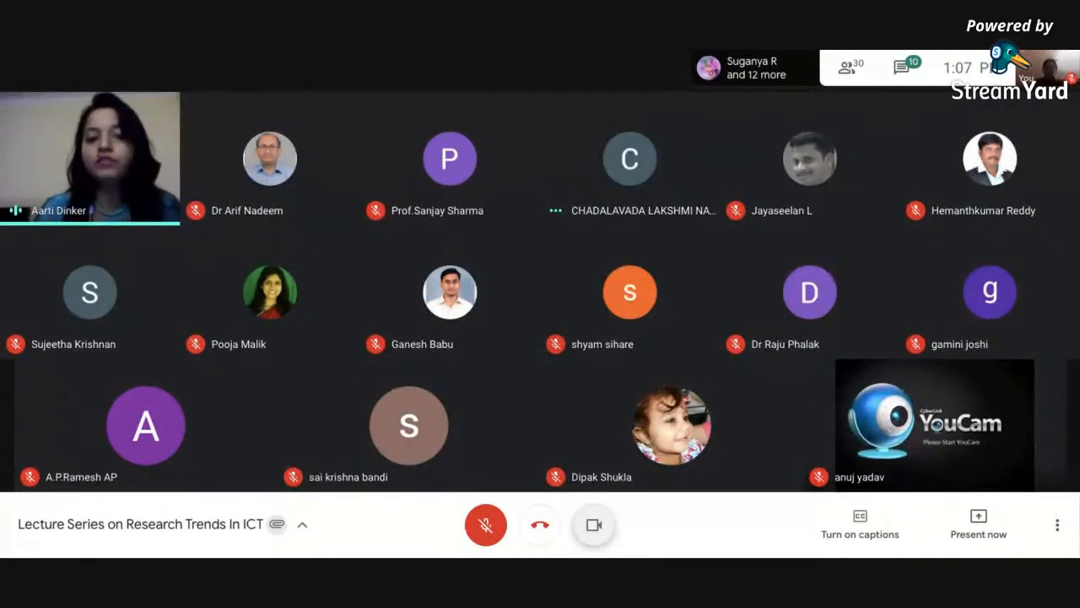
{"action": "left_click", "coordinate": [594, 523]}
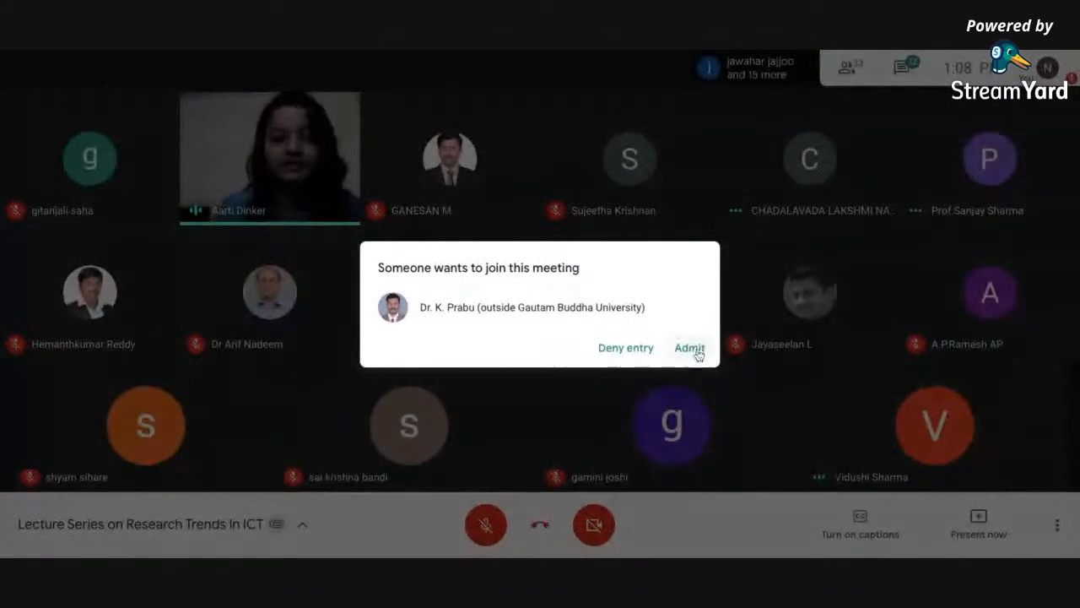
- Admit the two waiting outside attendees and unmute the host microphone
{"action": "left_click", "coordinate": [688, 348]}
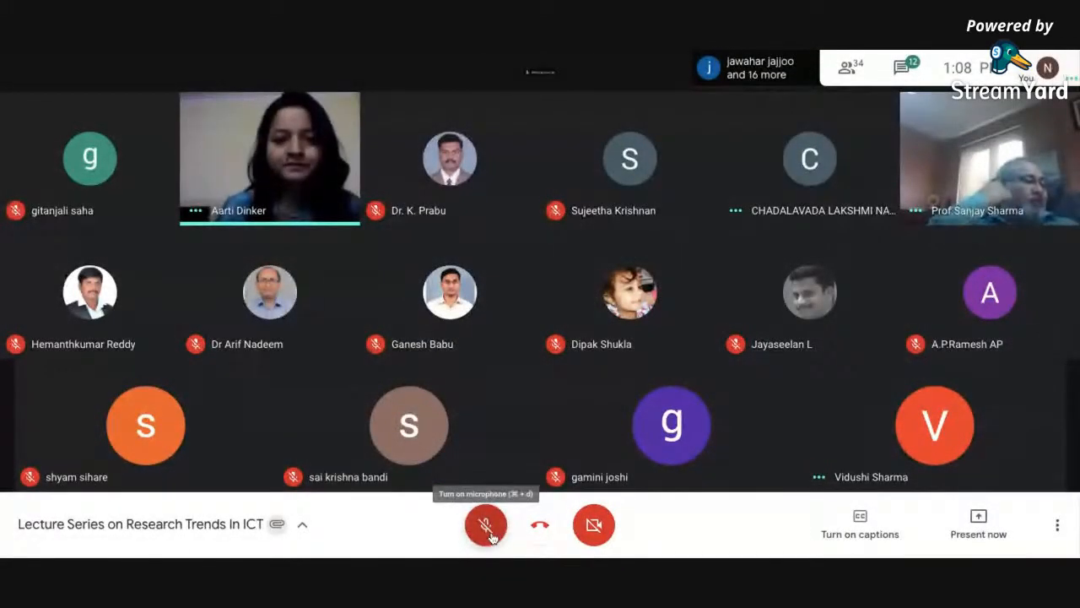
{"action": "left_click", "coordinate": [486, 523]}
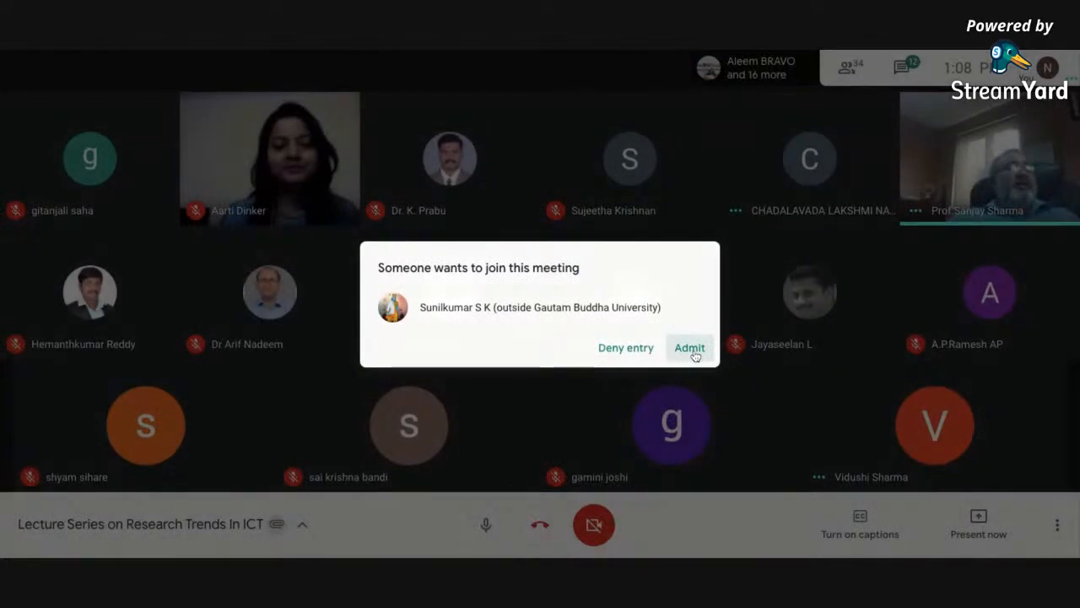
{"action": "left_click", "coordinate": [689, 348]}
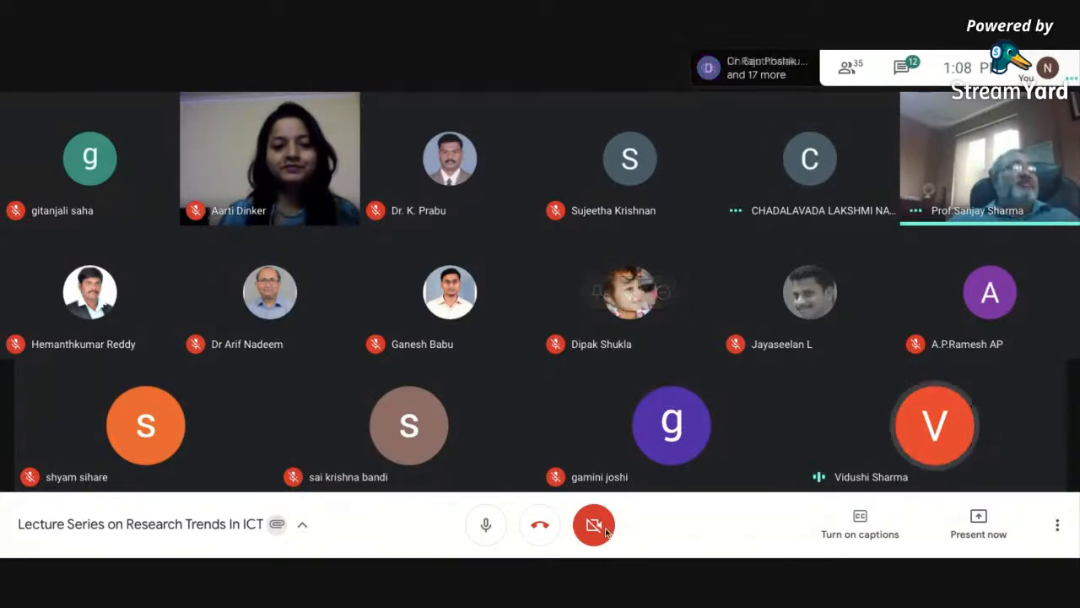
{"action": "mouse_move", "coordinate": [594, 523]}
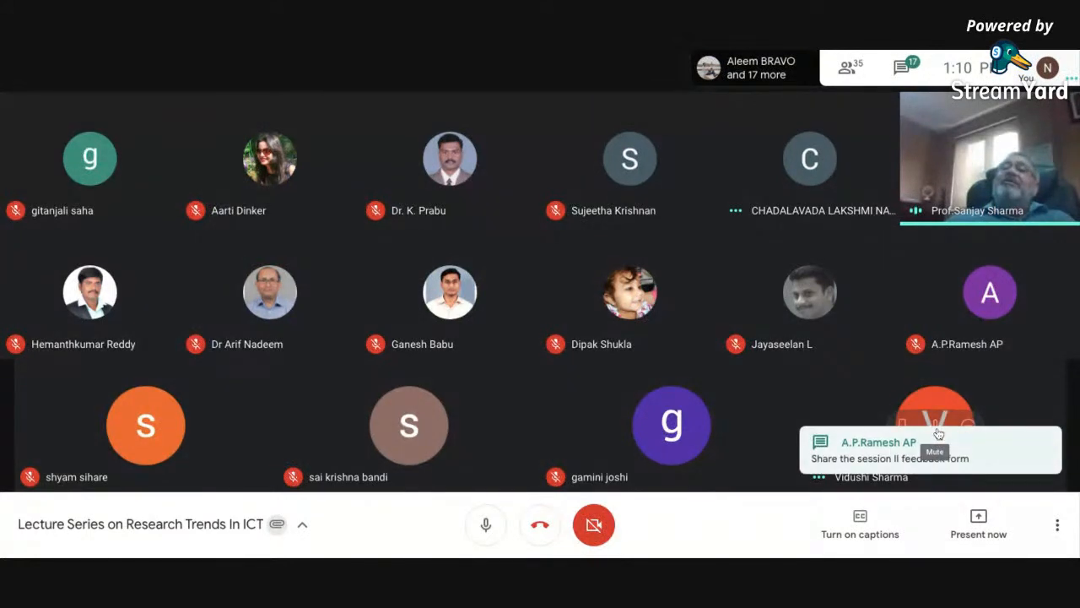
- Mute a participant for everyone in the call, then dismiss the chat panel
{"action": "left_click", "coordinate": [901, 68]}
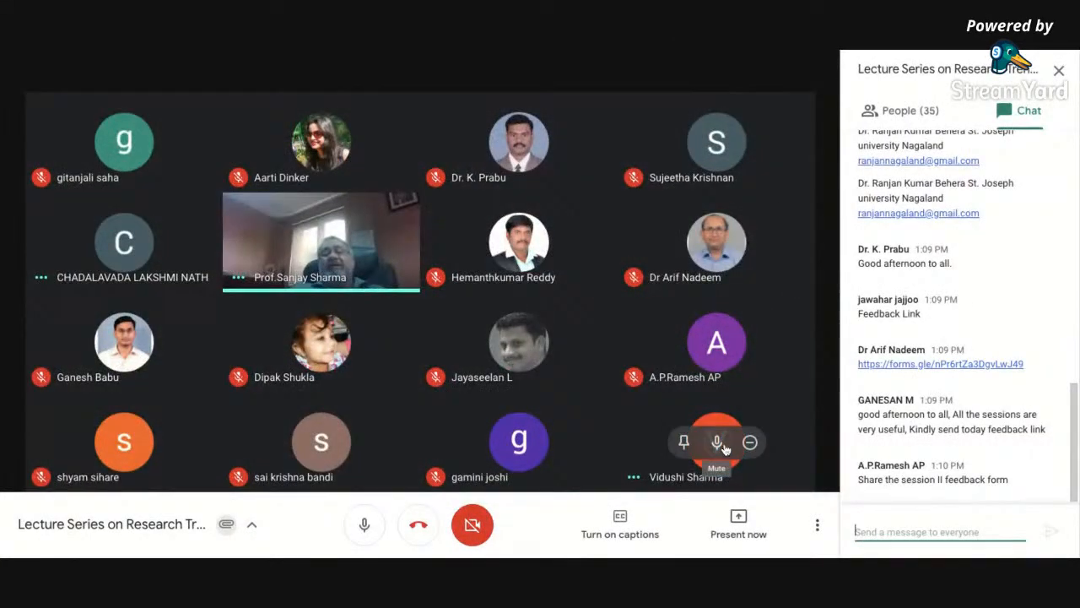
{"action": "left_click", "coordinate": [716, 442]}
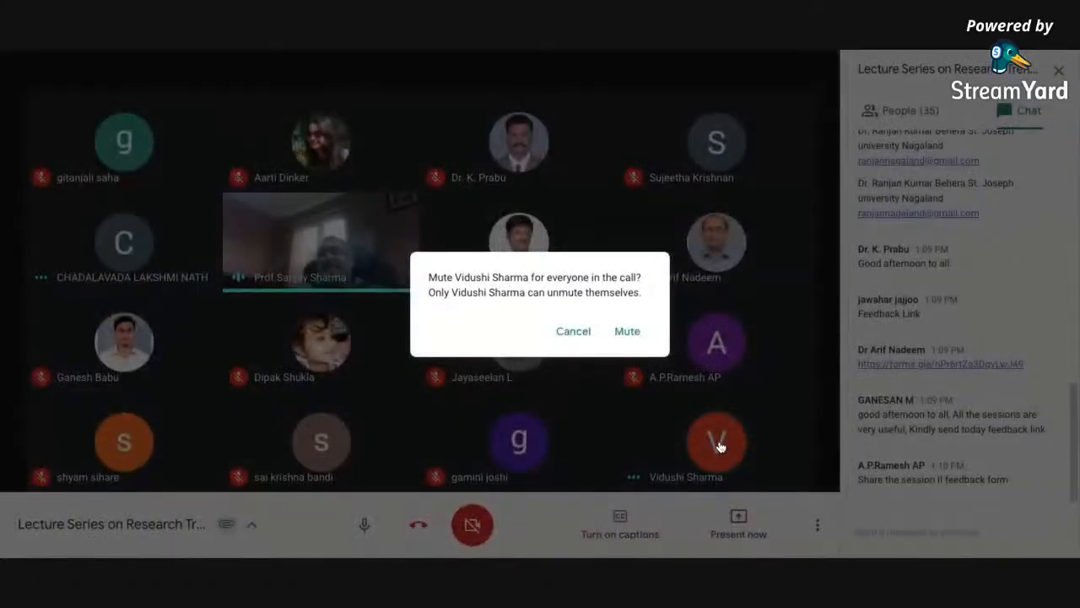
{"action": "left_click", "coordinate": [628, 331]}
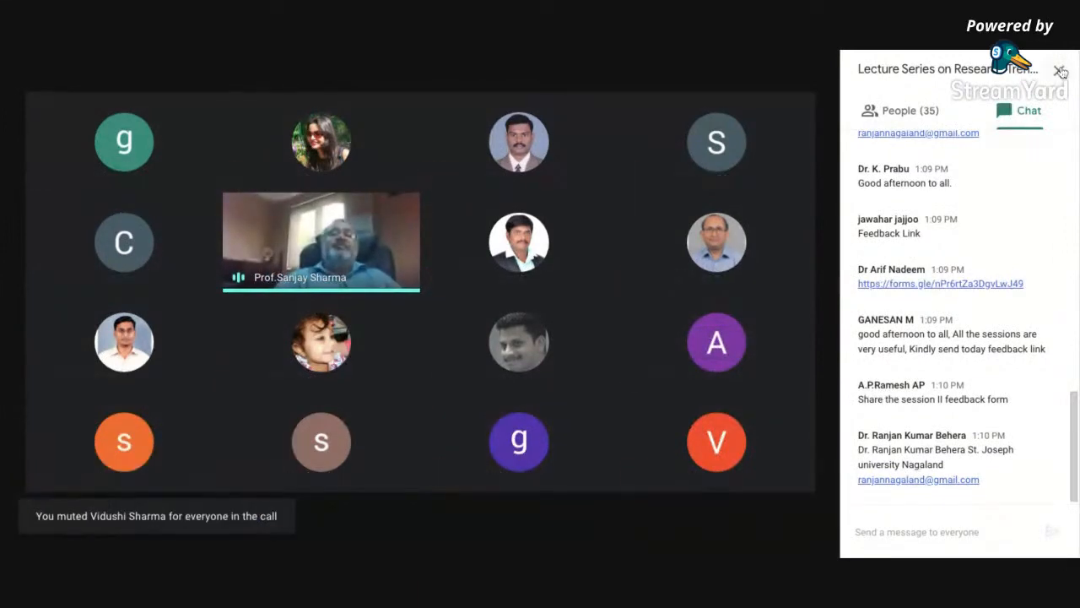
{"action": "left_click", "coordinate": [1060, 70]}
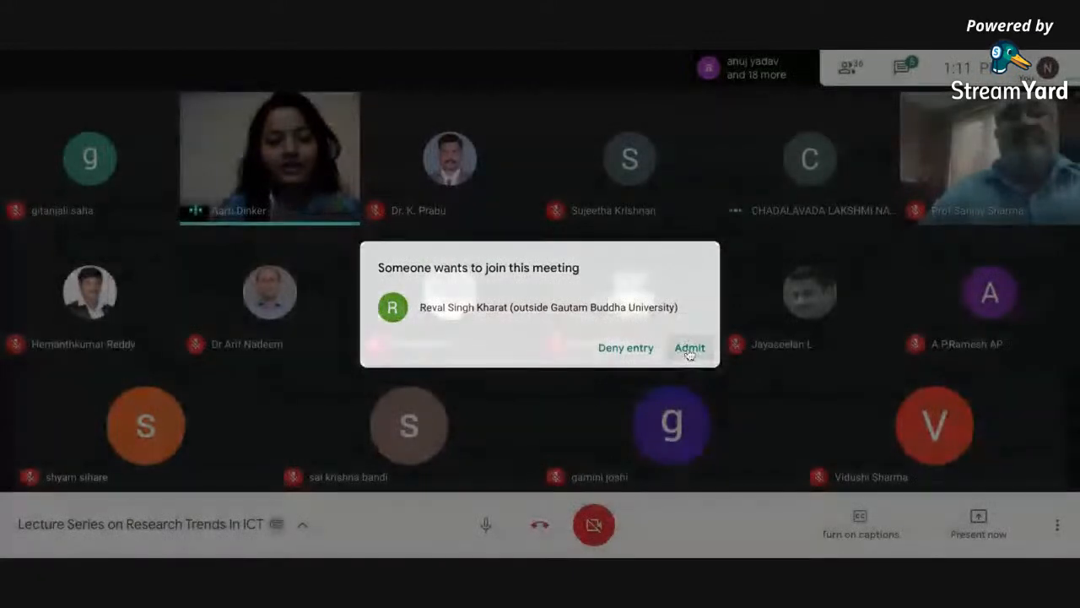
- Admit the waiting outside attendee into the call
{"action": "left_click", "coordinate": [688, 347]}
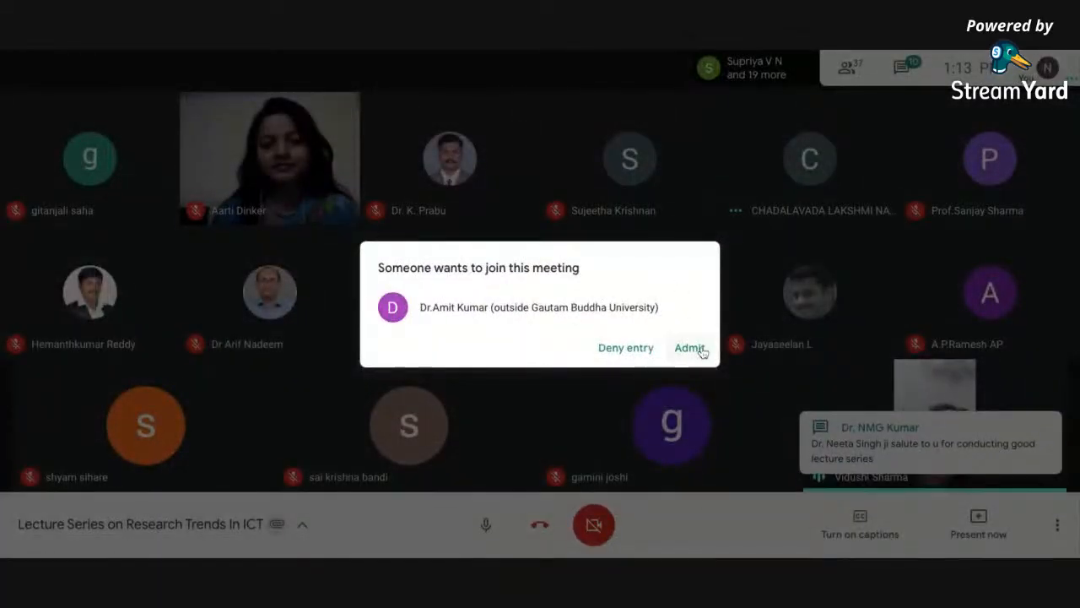
- Admit the next waiting attendee, leaving no pending request
{"action": "left_click", "coordinate": [689, 348]}
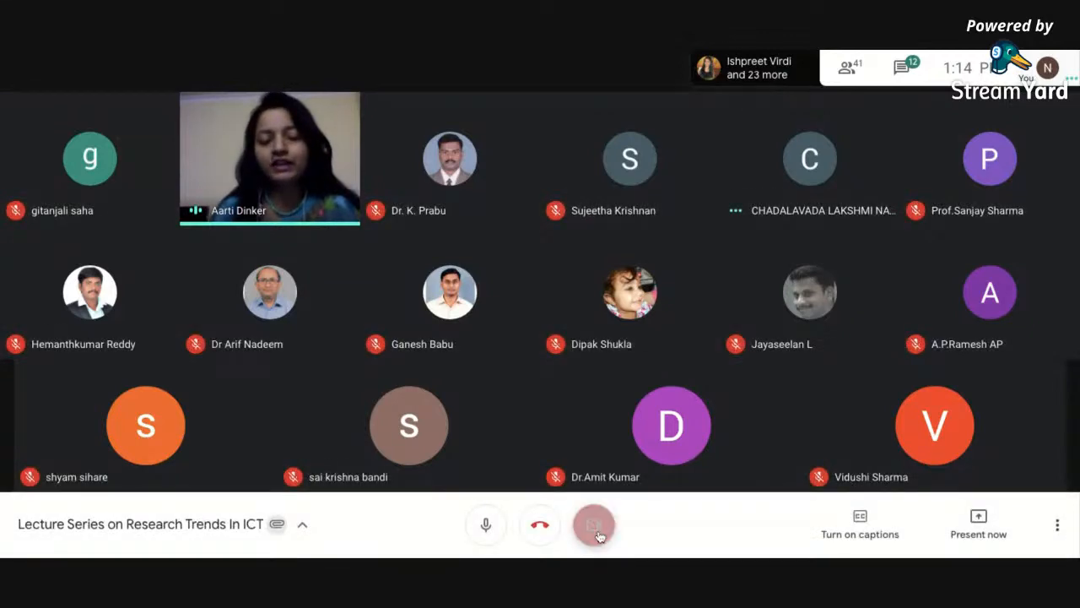
- Turn the host camera back on
{"action": "left_click", "coordinate": [595, 523]}
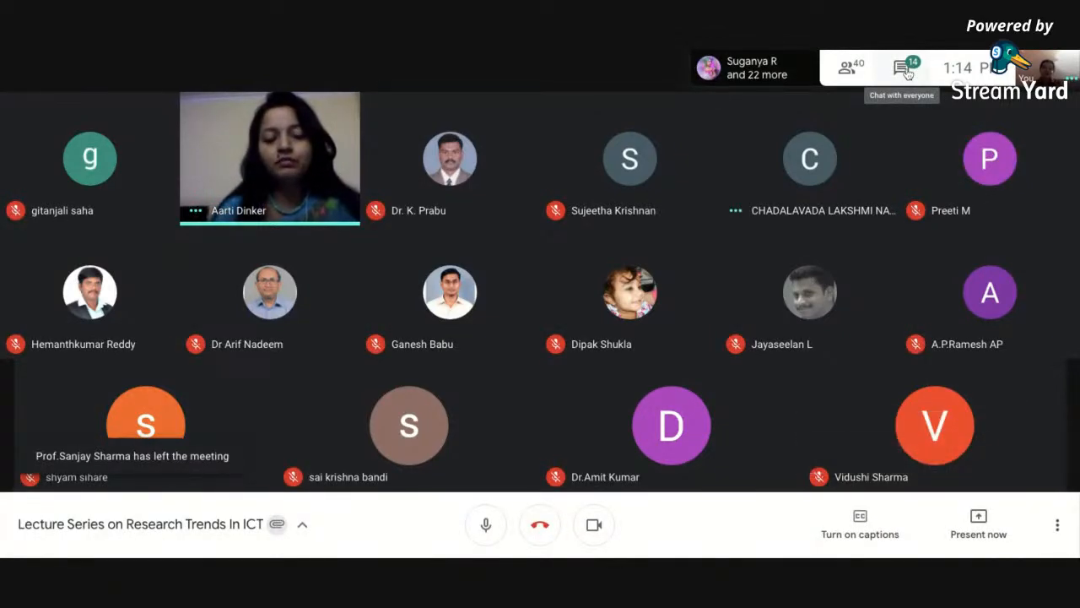
{"action": "left_click", "coordinate": [904, 68]}
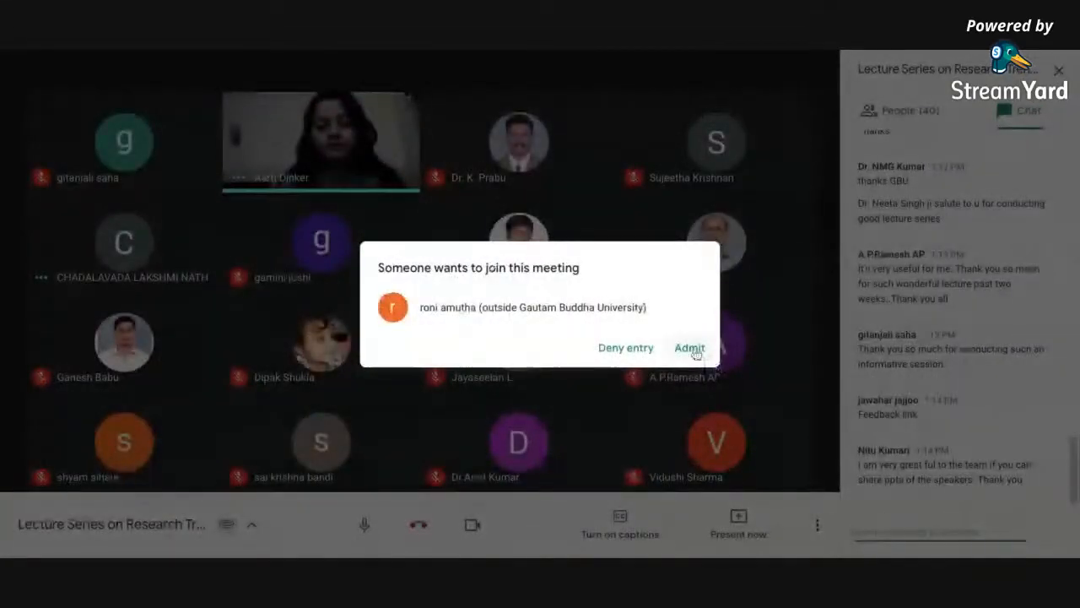
{"action": "left_click", "coordinate": [688, 348]}
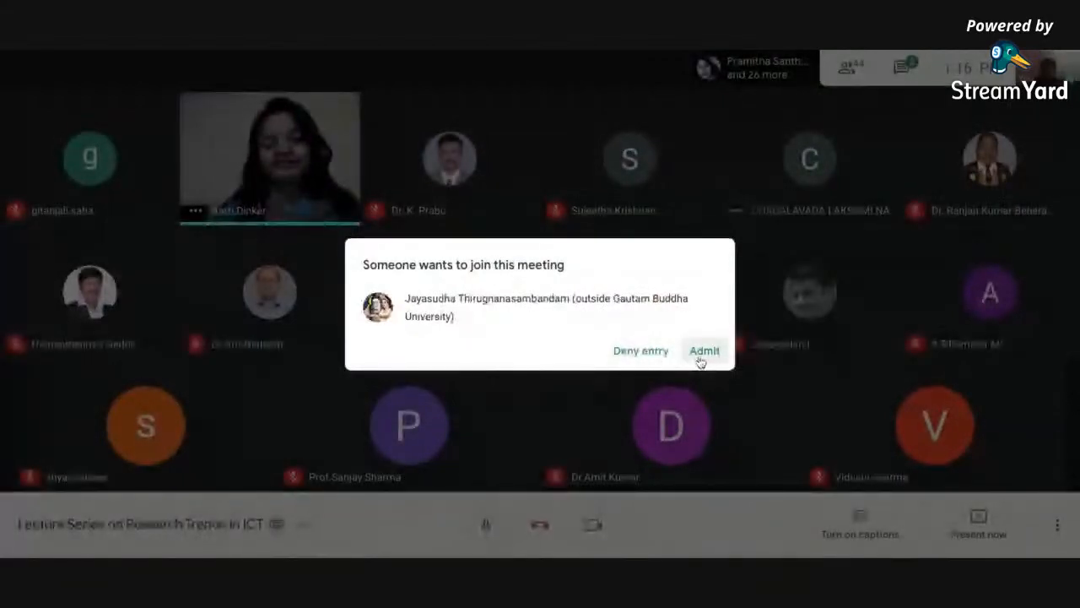
- Admit the waiting attendee and show the chat with the thank-you messages
{"action": "left_click", "coordinate": [704, 349]}
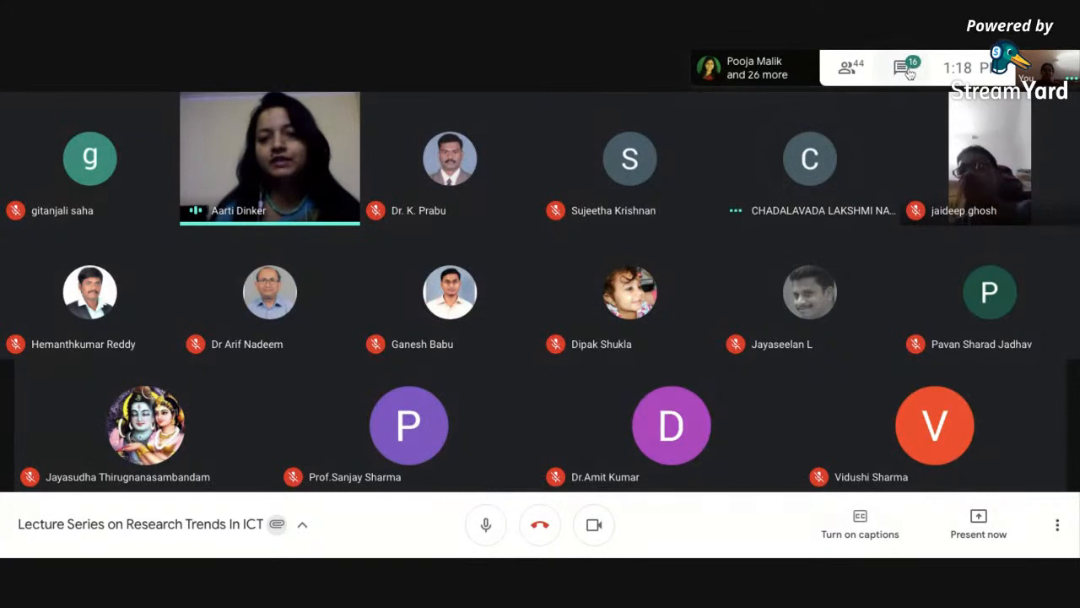
{"action": "left_click", "coordinate": [905, 68]}
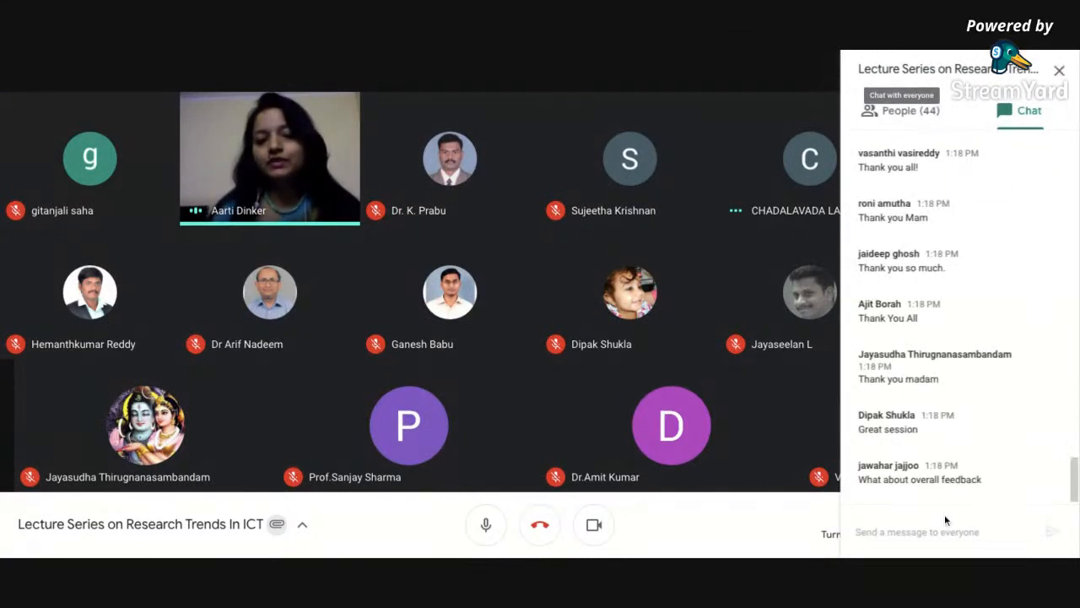